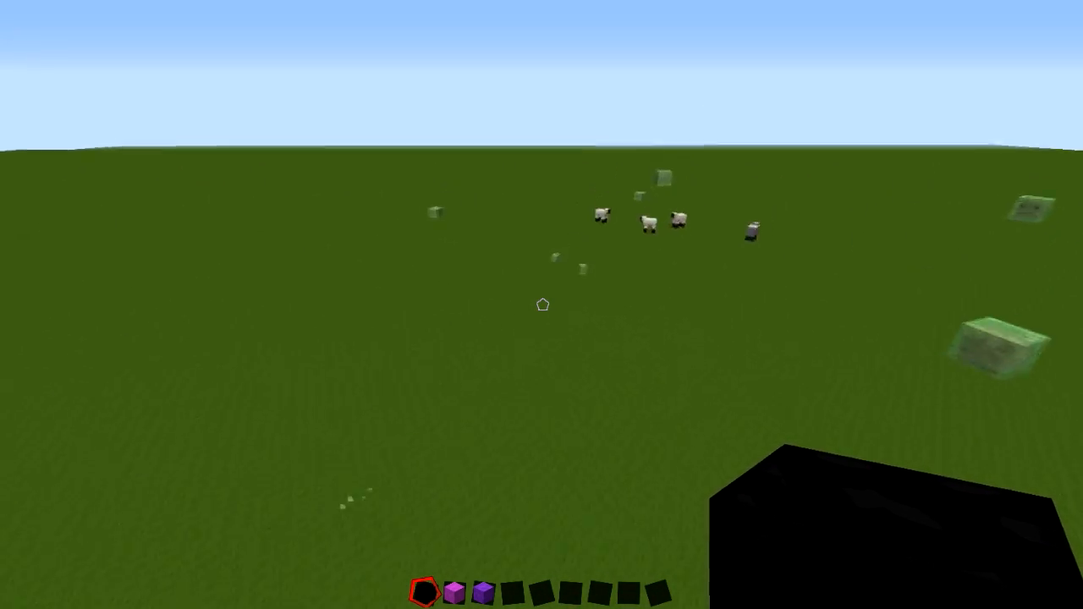
Pause the game, back out of the sound settings and options, and resume play
{"action": "key", "text": "Escape"}
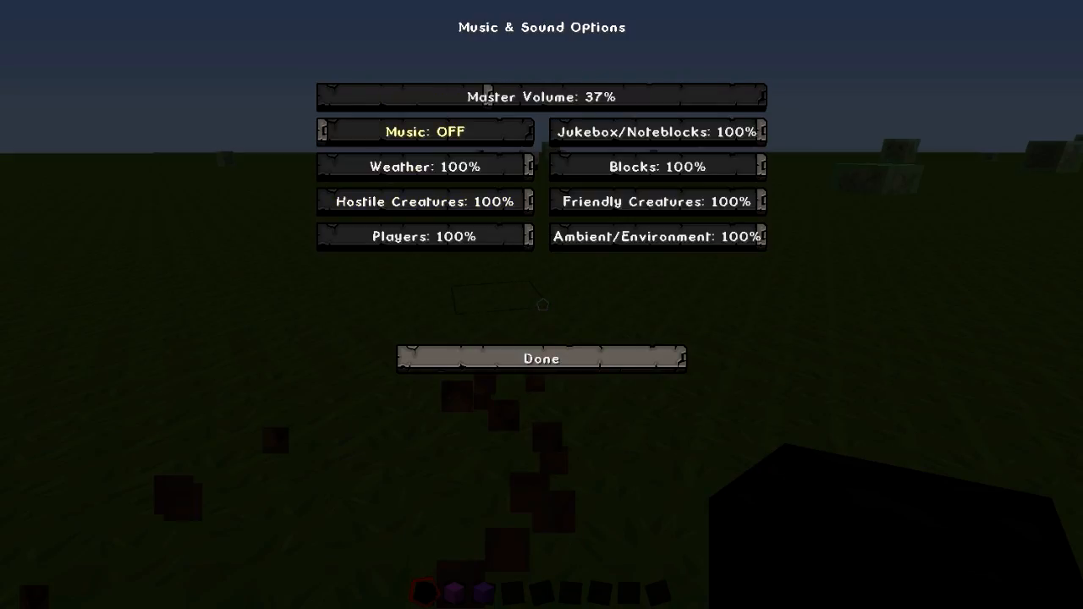
{"action": "left_click", "coordinate": [541, 358]}
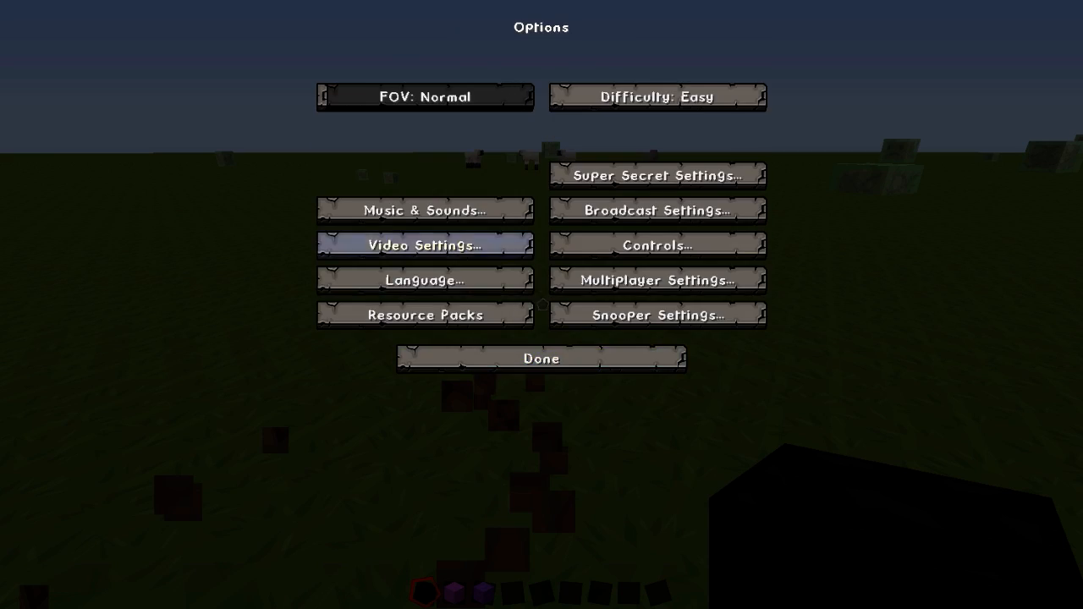
{"action": "left_click", "coordinate": [541, 358]}
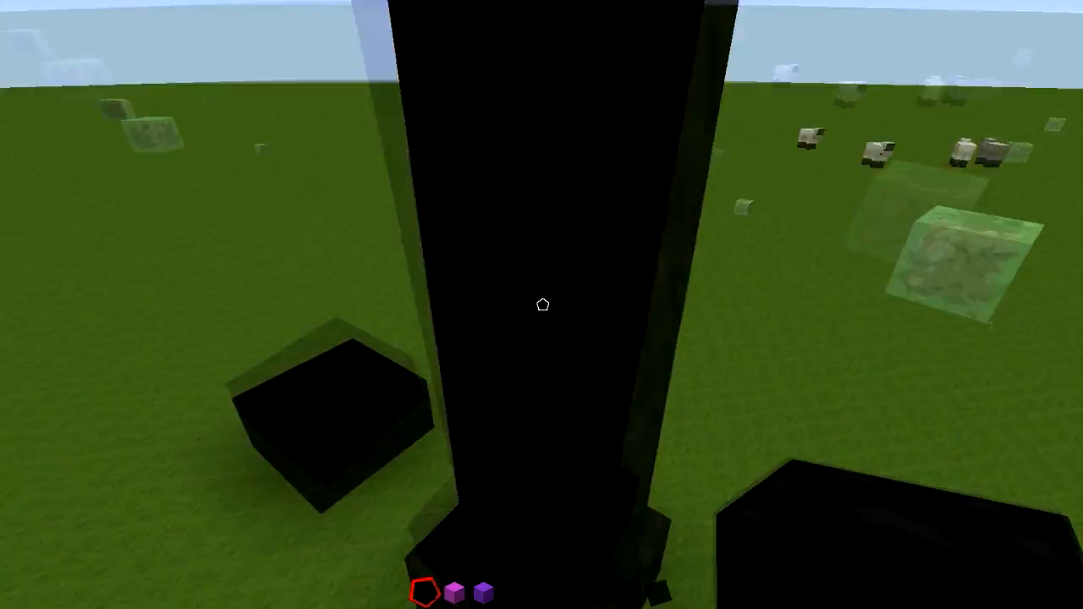
{"action": "mouse_move", "coordinate": [541, 305]}
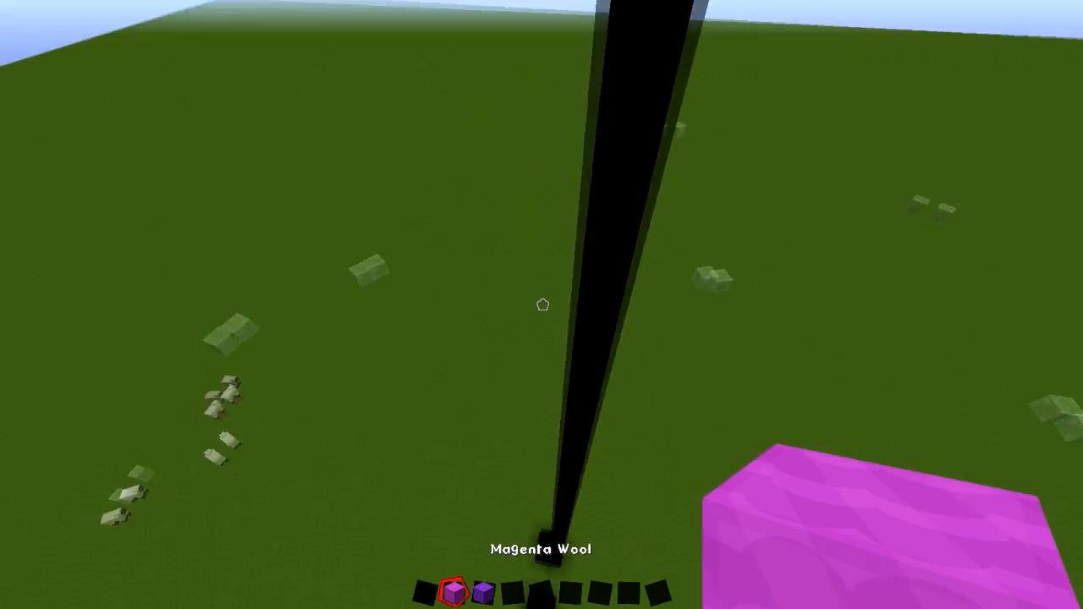
Switch the held item to the tool in hotbar slot 4
{"action": "key", "text": "e"}
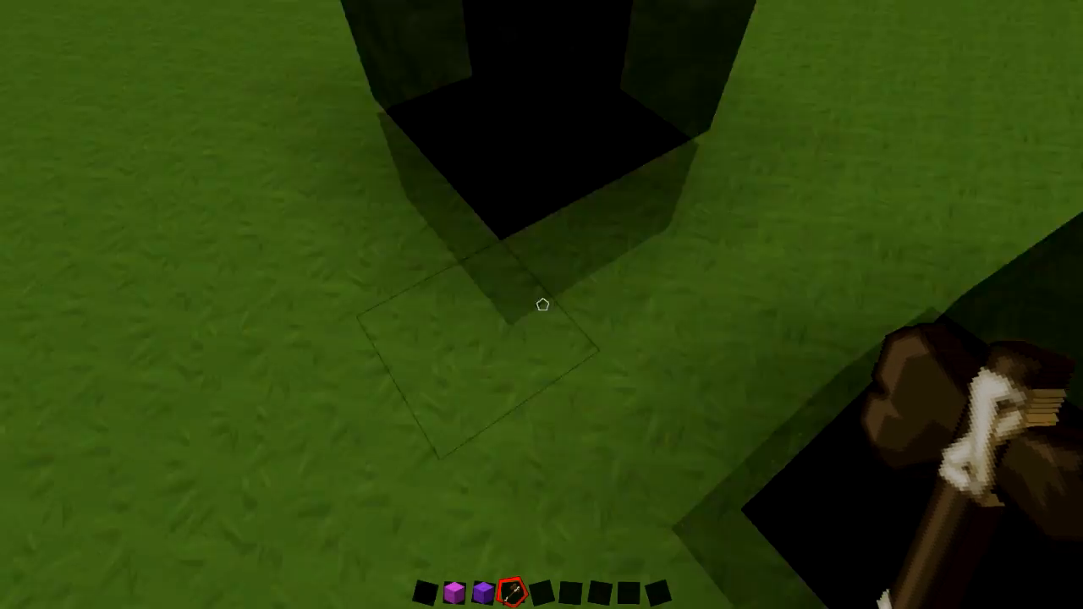
{"action": "mouse_move", "coordinate": [542, 305]}
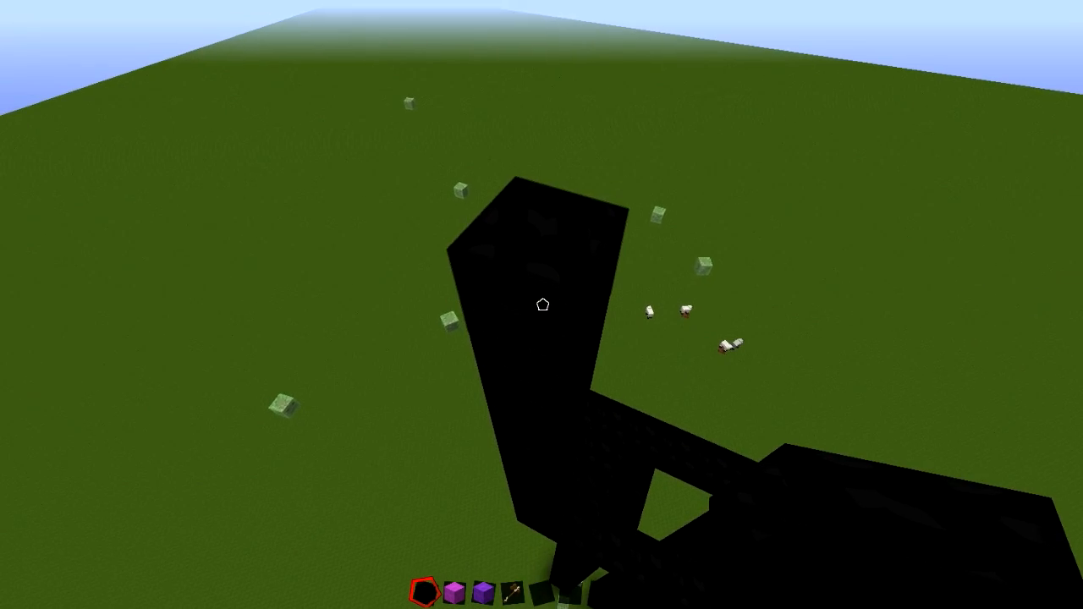
{"action": "mouse_move", "coordinate": [541, 304]}
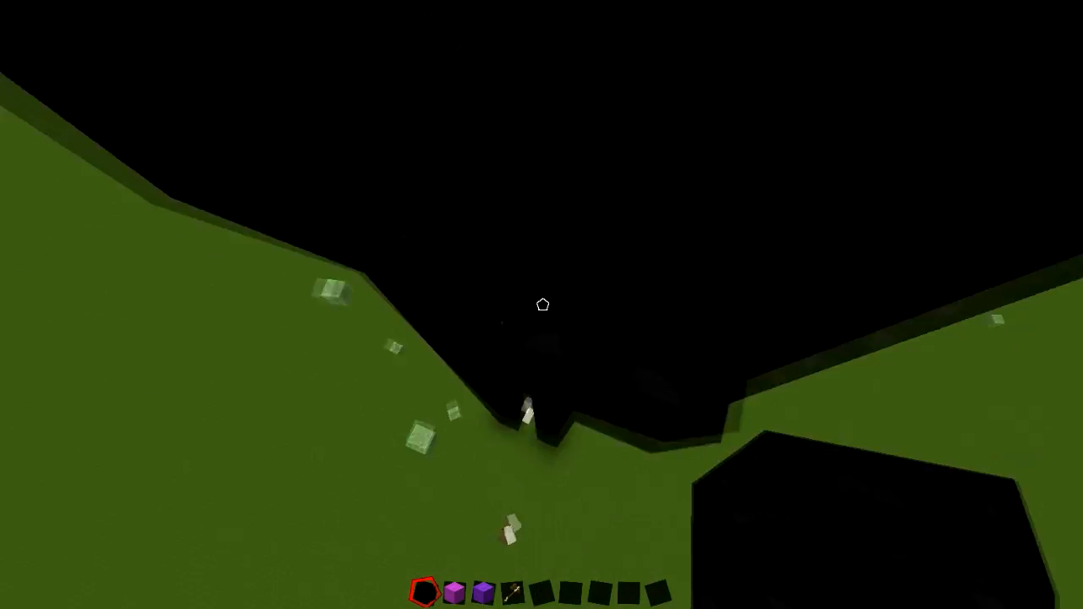
{"action": "mouse_move", "coordinate": [541, 304]}
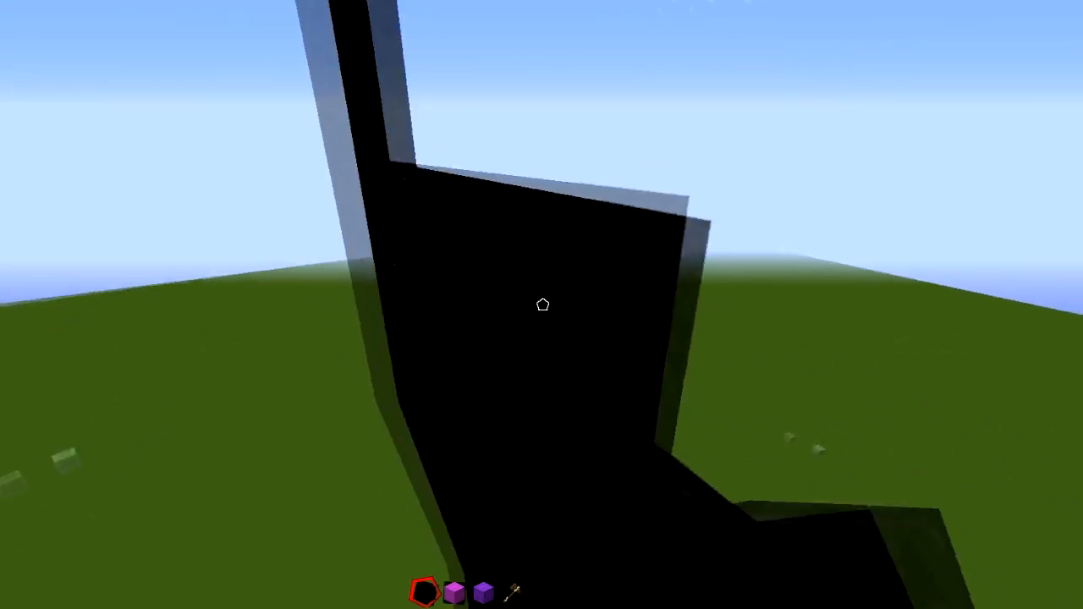
{"action": "mouse_move", "coordinate": [542, 305]}
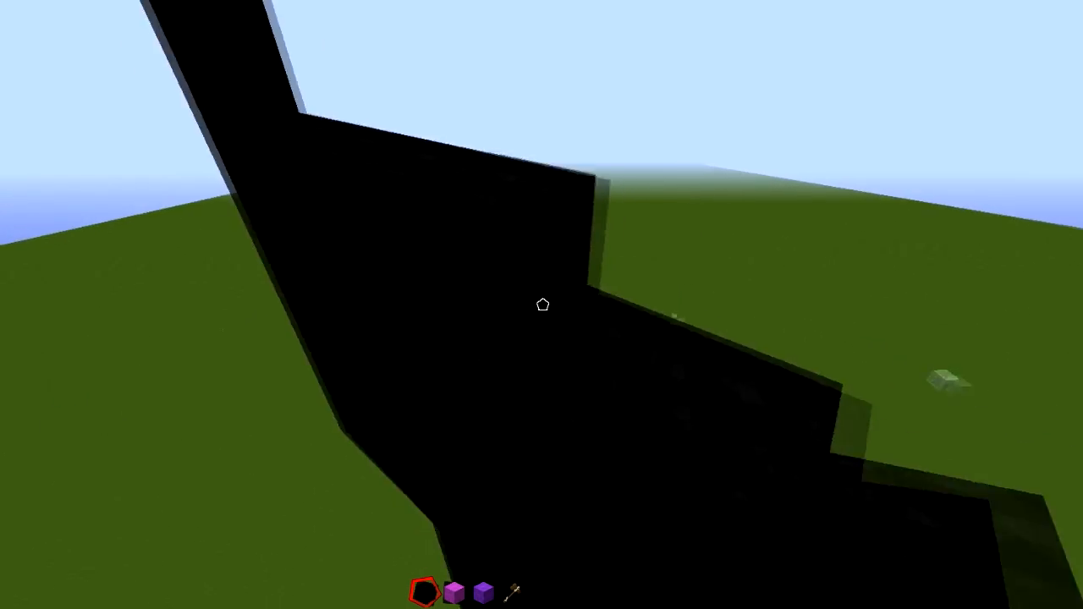
{"action": "mouse_move", "coordinate": [542, 304]}
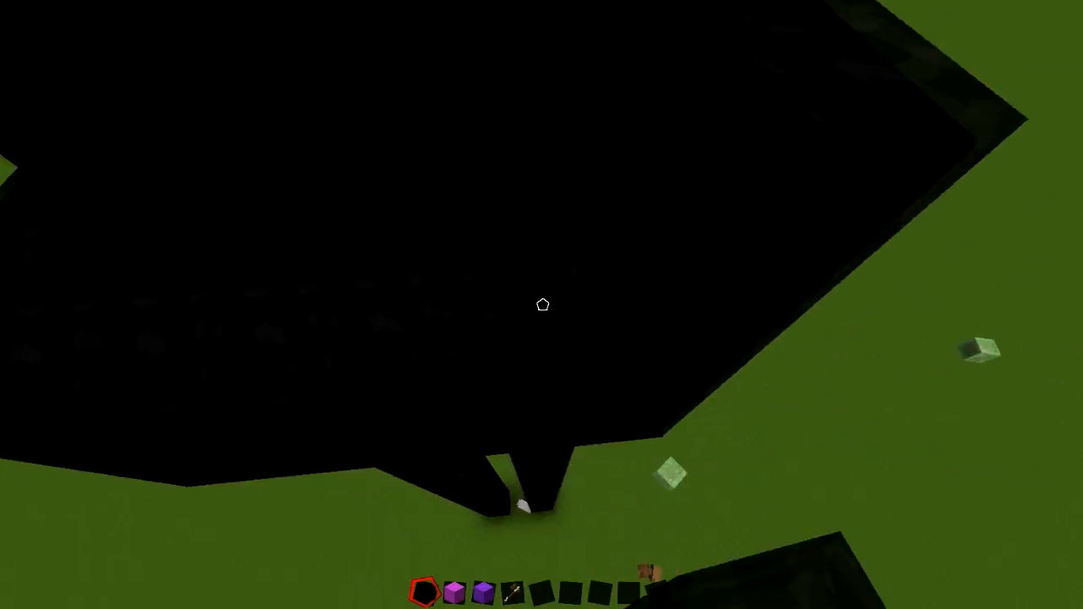
{"action": "mouse_move", "coordinate": [543, 305]}
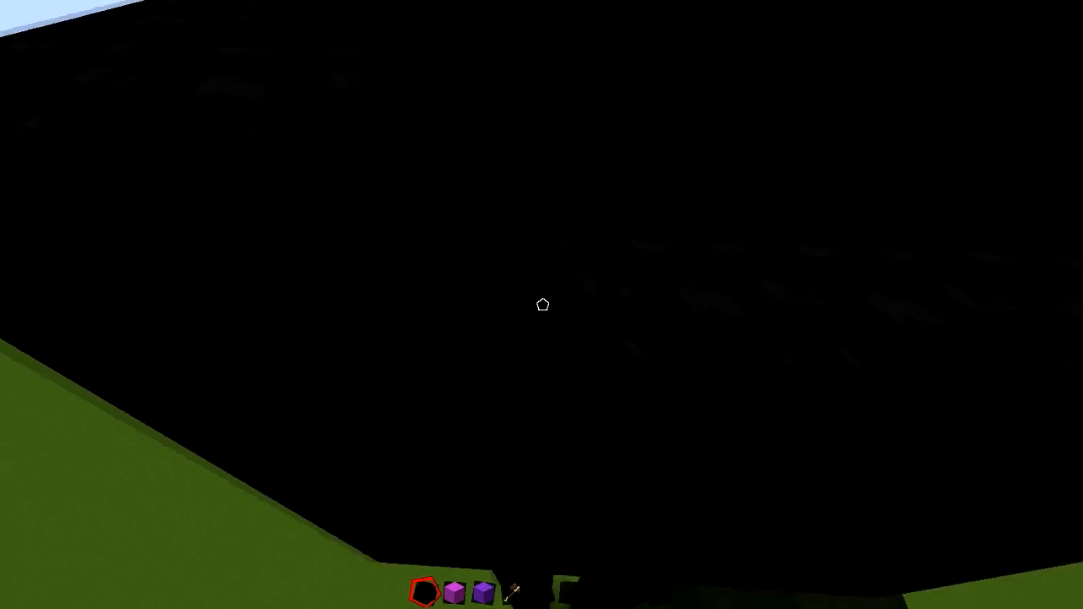
{"action": "mouse_move", "coordinate": [542, 305]}
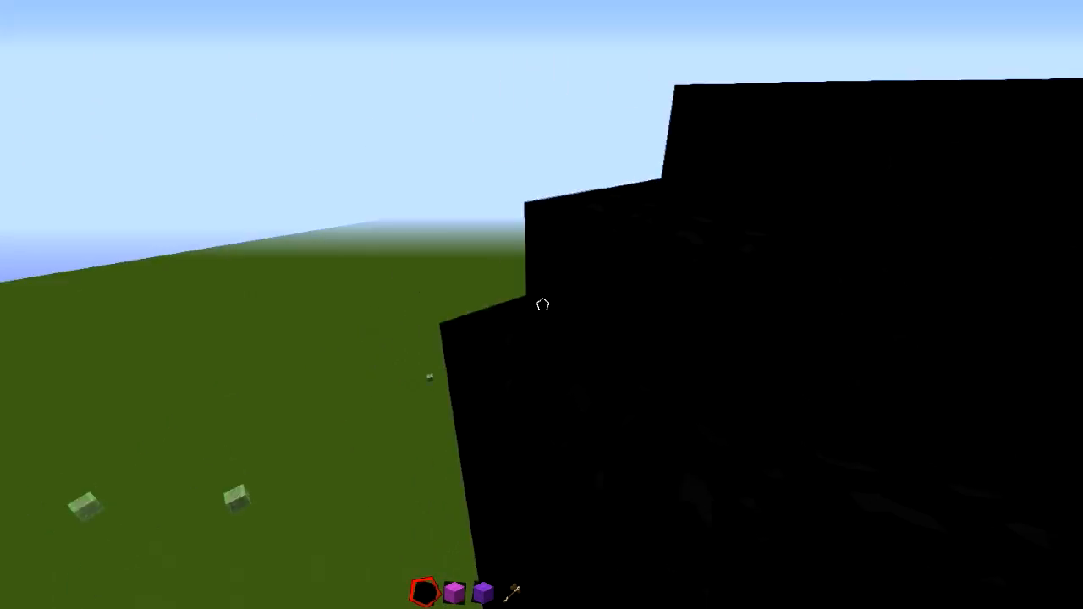
{"action": "mouse_move", "coordinate": [543, 305]}
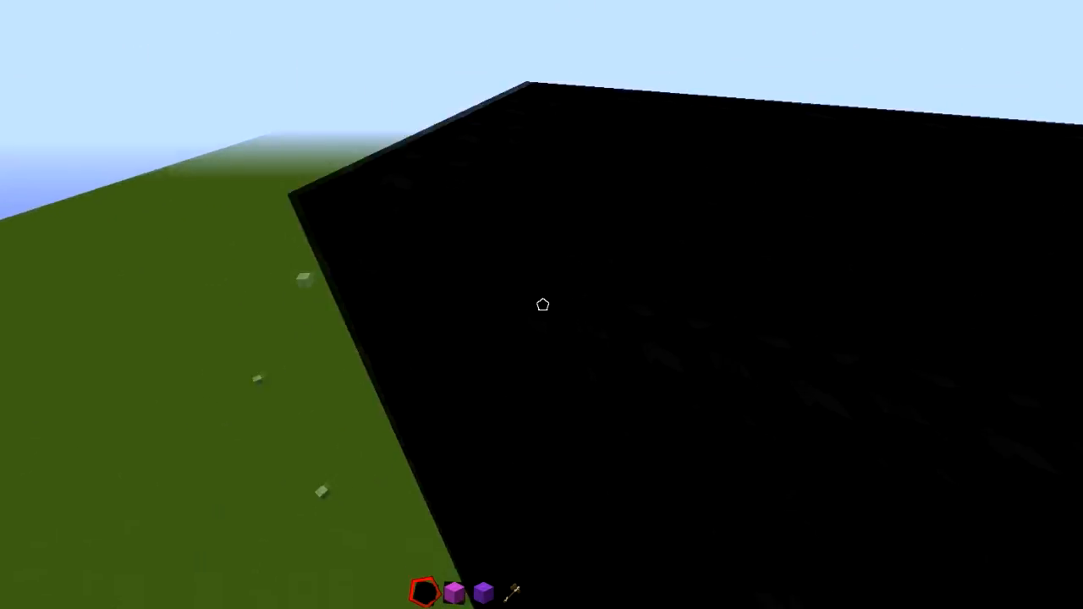
{"action": "mouse_move", "coordinate": [543, 305]}
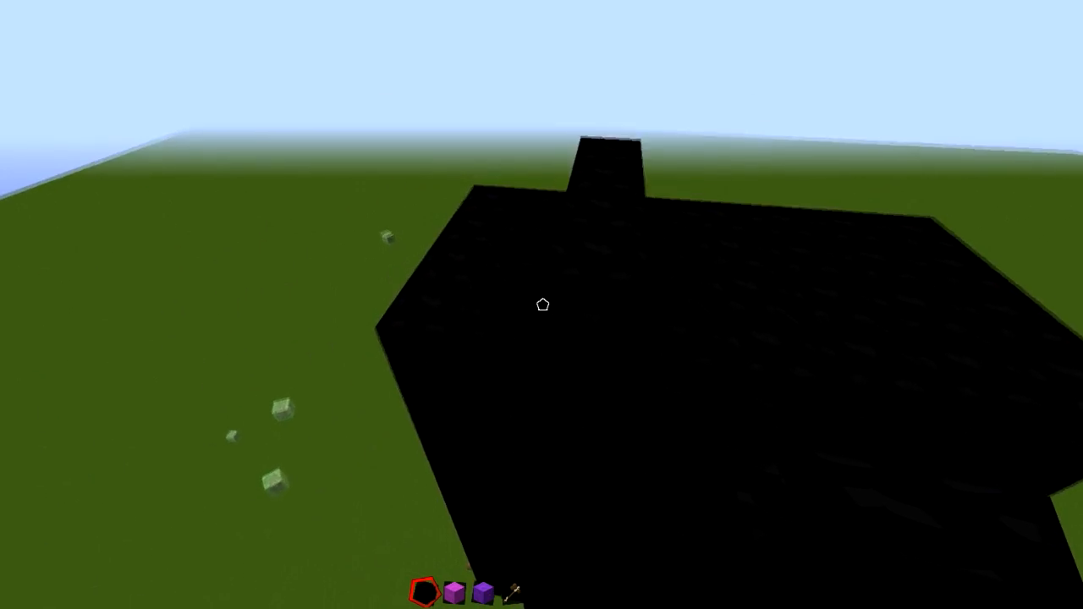
{"action": "mouse_move", "coordinate": [542, 305]}
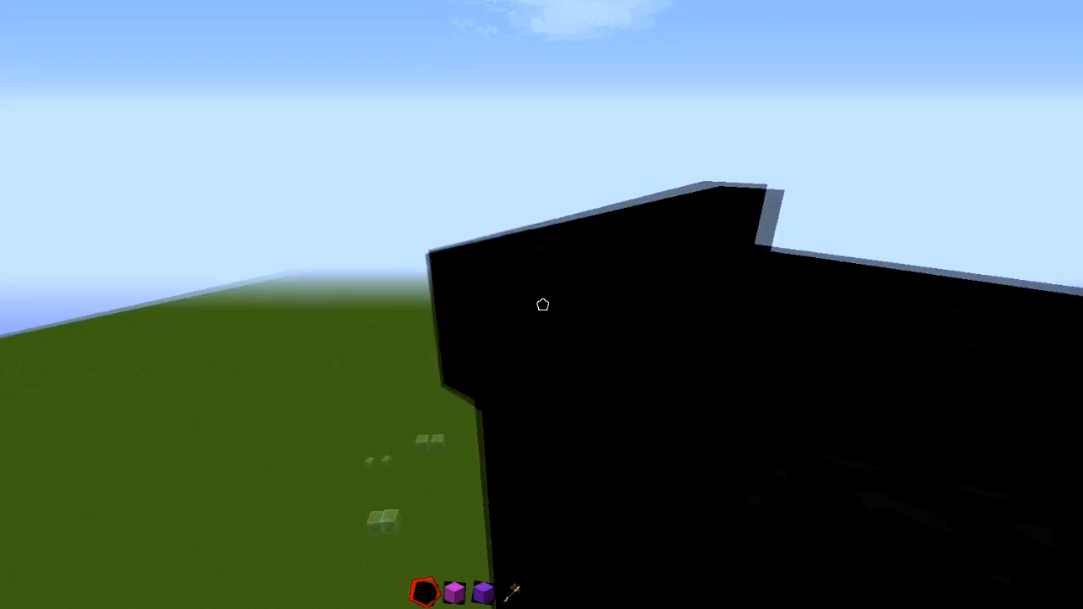
{"action": "mouse_move", "coordinate": [542, 305]}
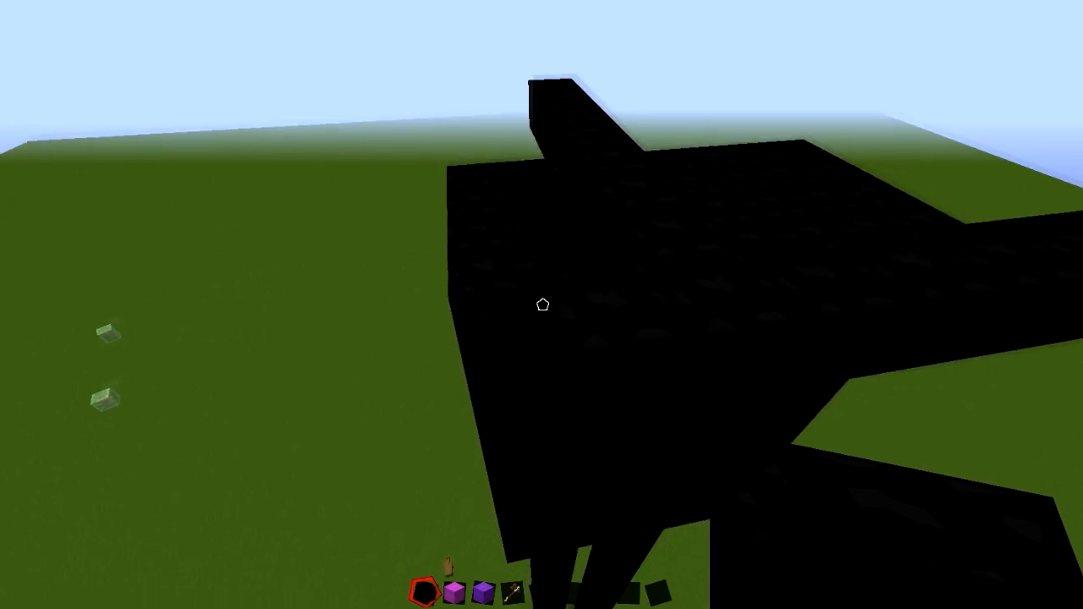
{"action": "mouse_move", "coordinate": [541, 304]}
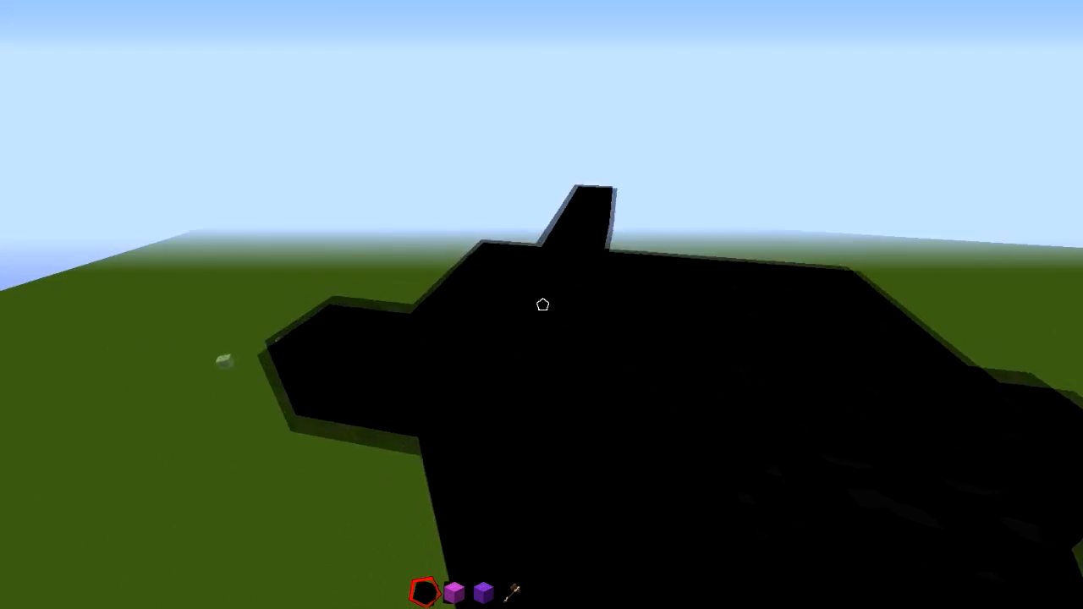
{"action": "mouse_move", "coordinate": [542, 304]}
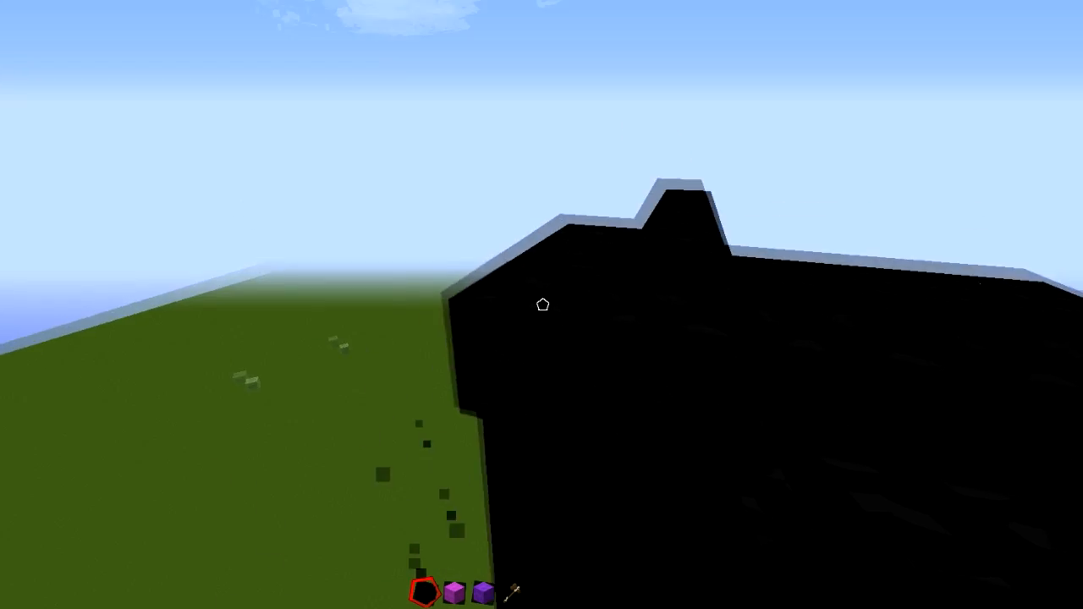
{"action": "mouse_move", "coordinate": [542, 304]}
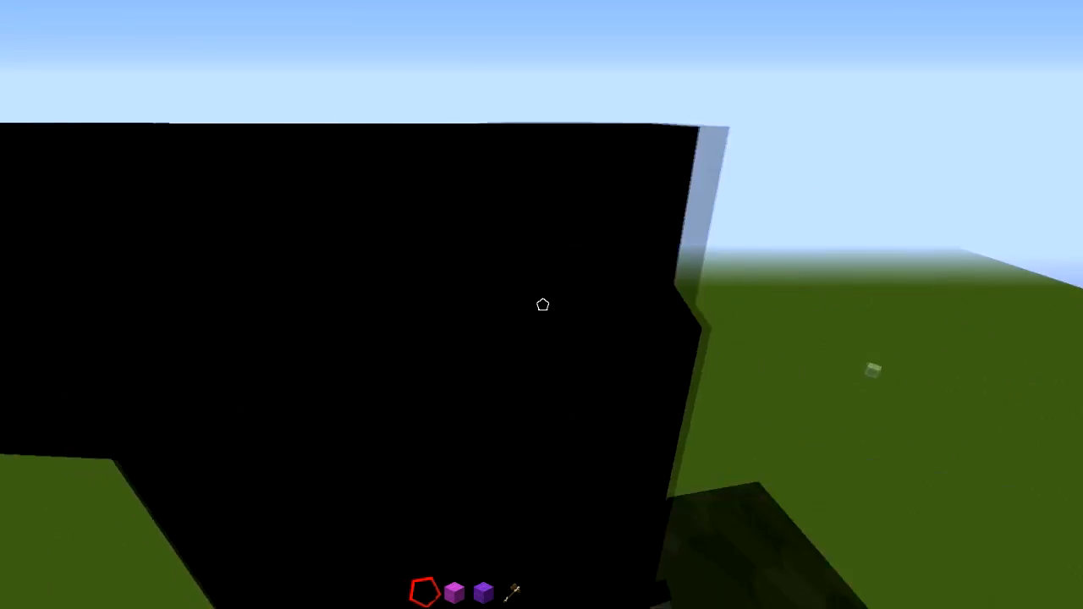
{"action": "mouse_move", "coordinate": [541, 304]}
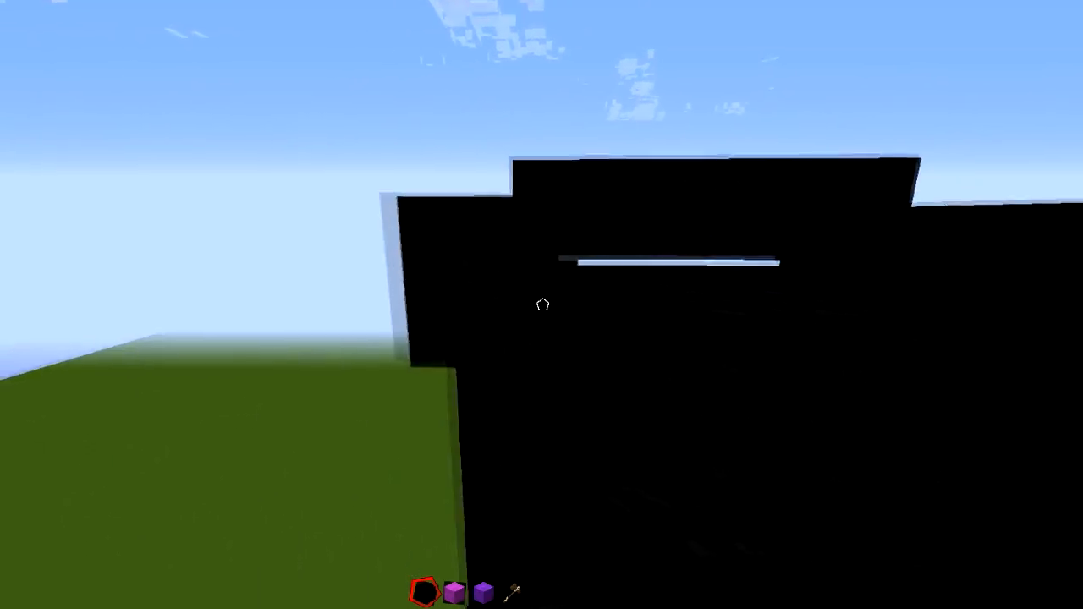
{"action": "mouse_move", "coordinate": [542, 305]}
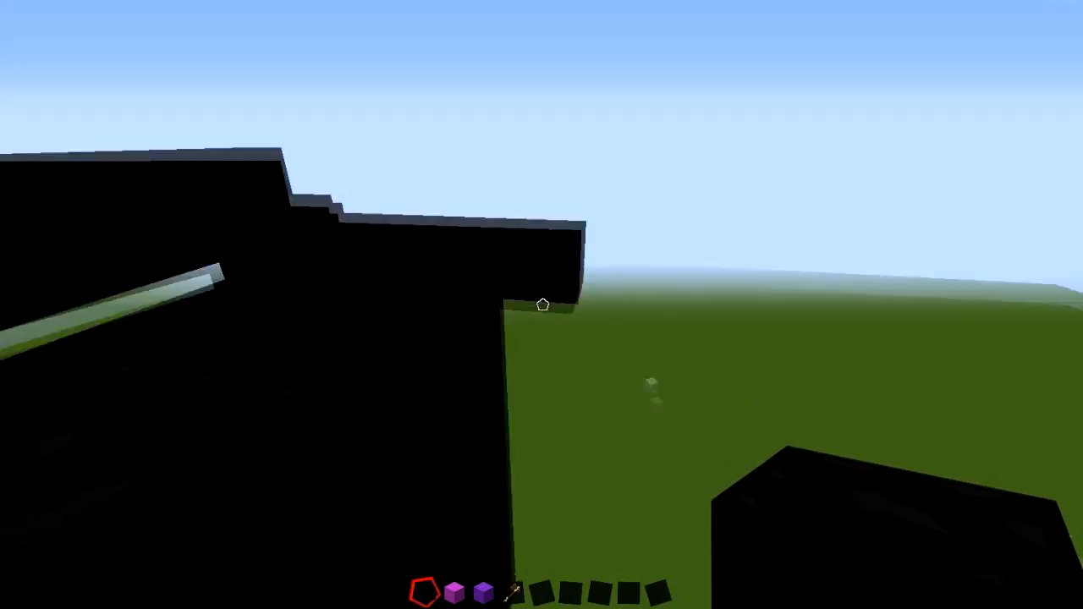
{"action": "mouse_move", "coordinate": [542, 304]}
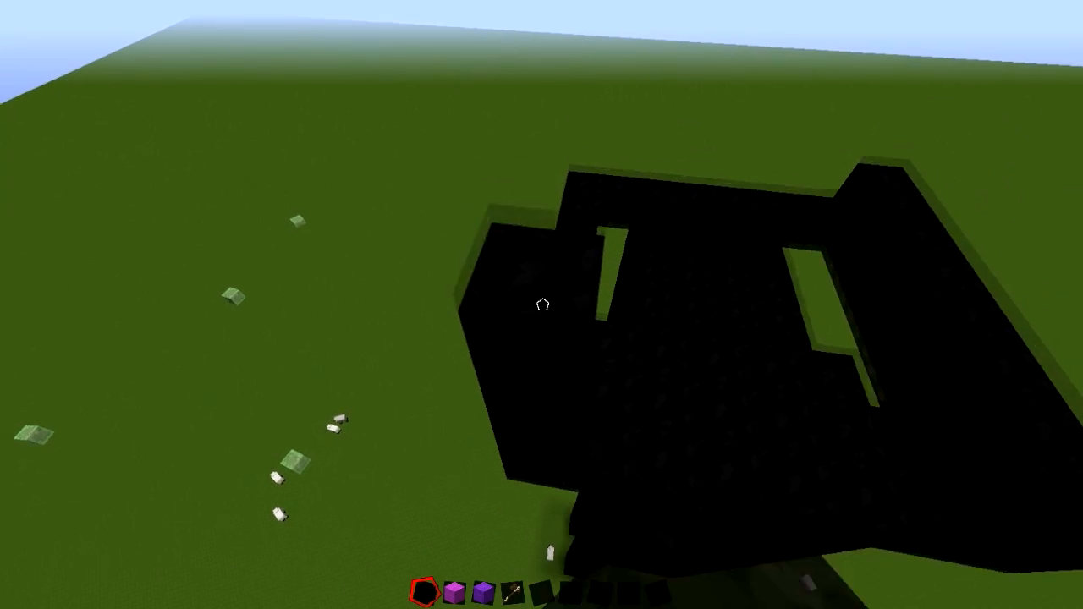
{"action": "mouse_move", "coordinate": [542, 304]}
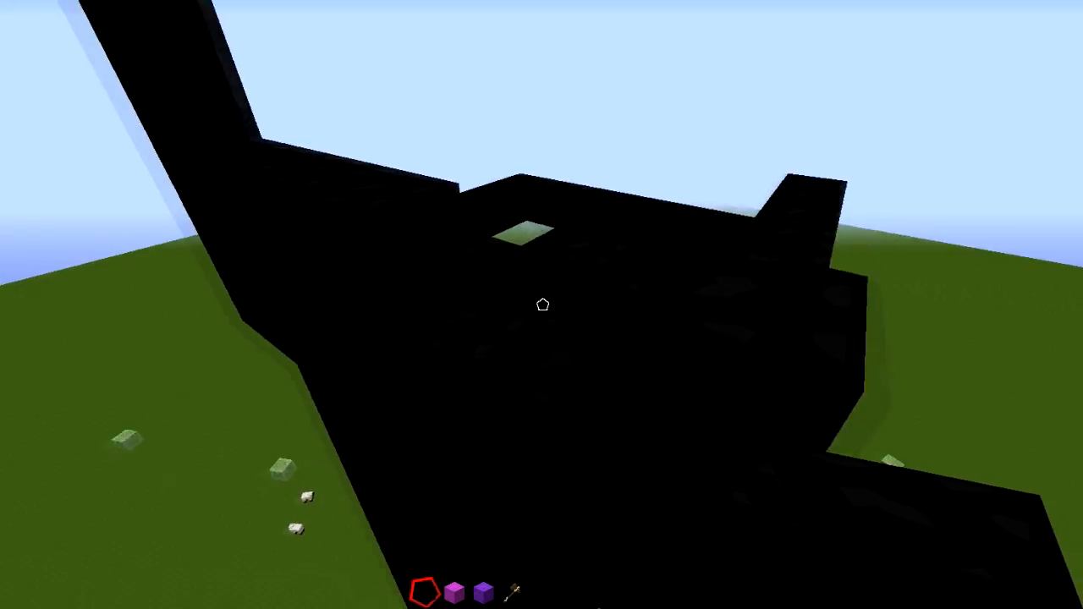
{"action": "mouse_move", "coordinate": [542, 305]}
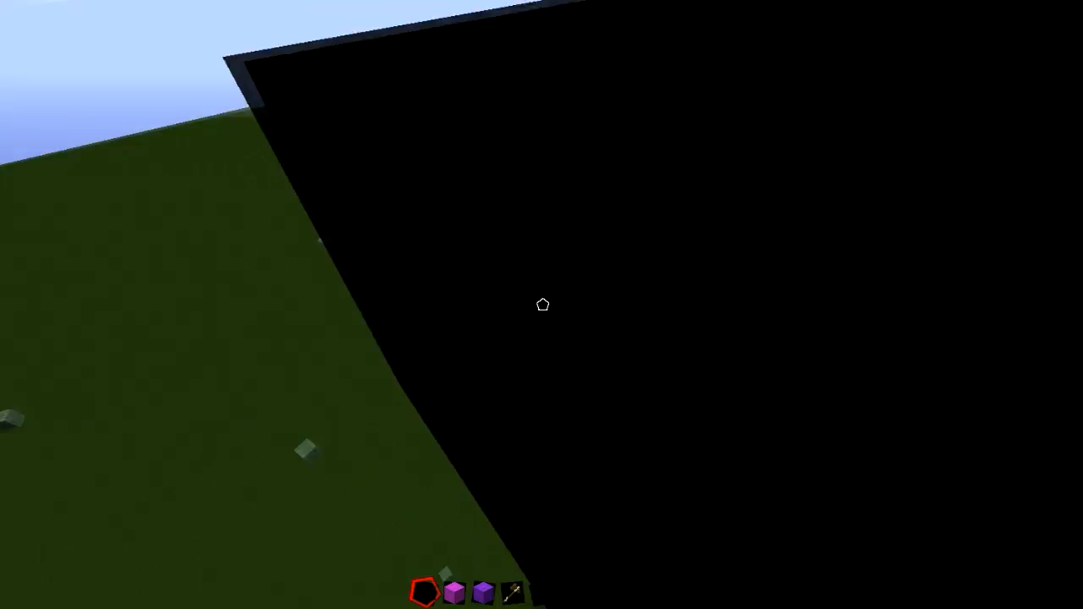
{"action": "mouse_move", "coordinate": [542, 305]}
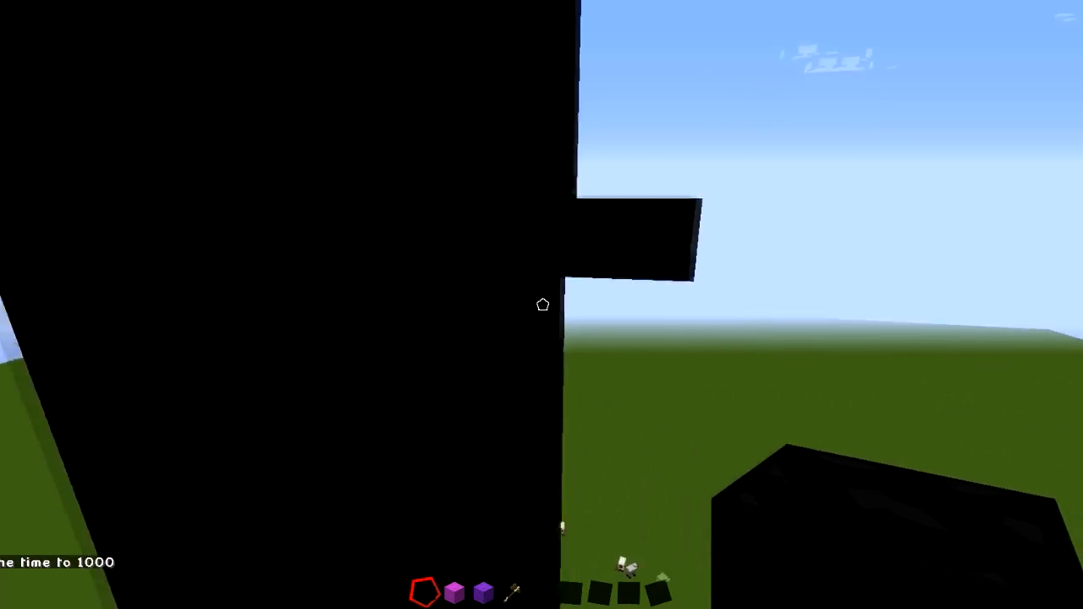
{"action": "mouse_move", "coordinate": [542, 305]}
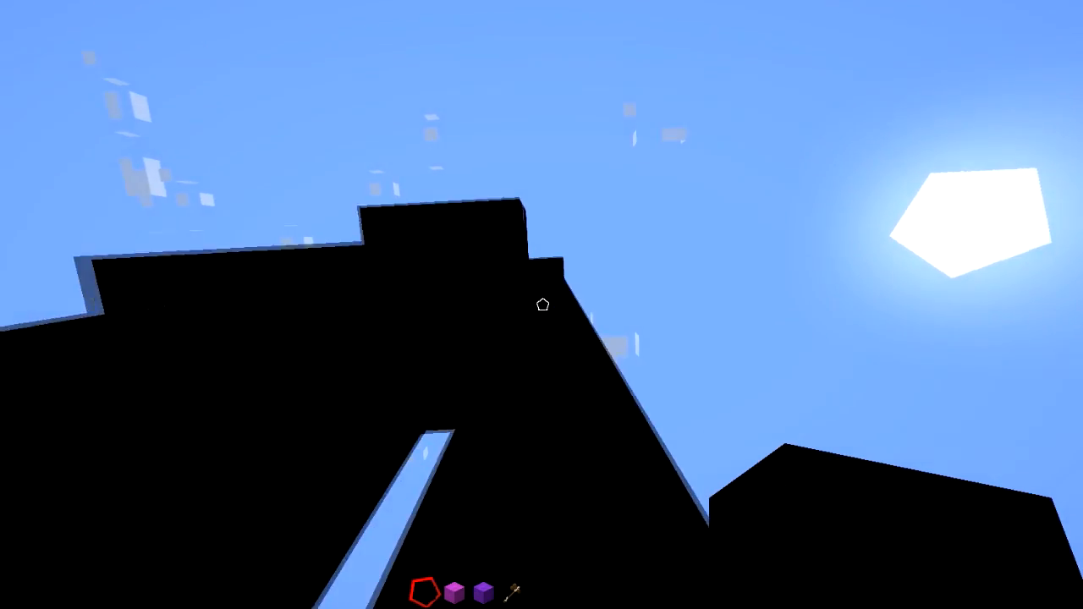
{"action": "mouse_move", "coordinate": [541, 304]}
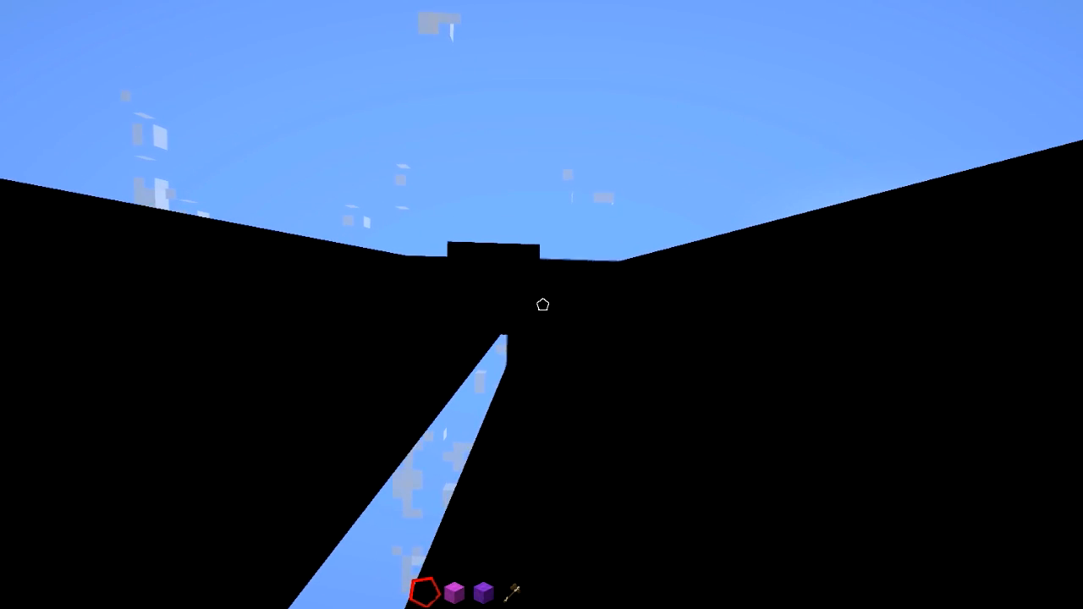
{"action": "mouse_move", "coordinate": [543, 305]}
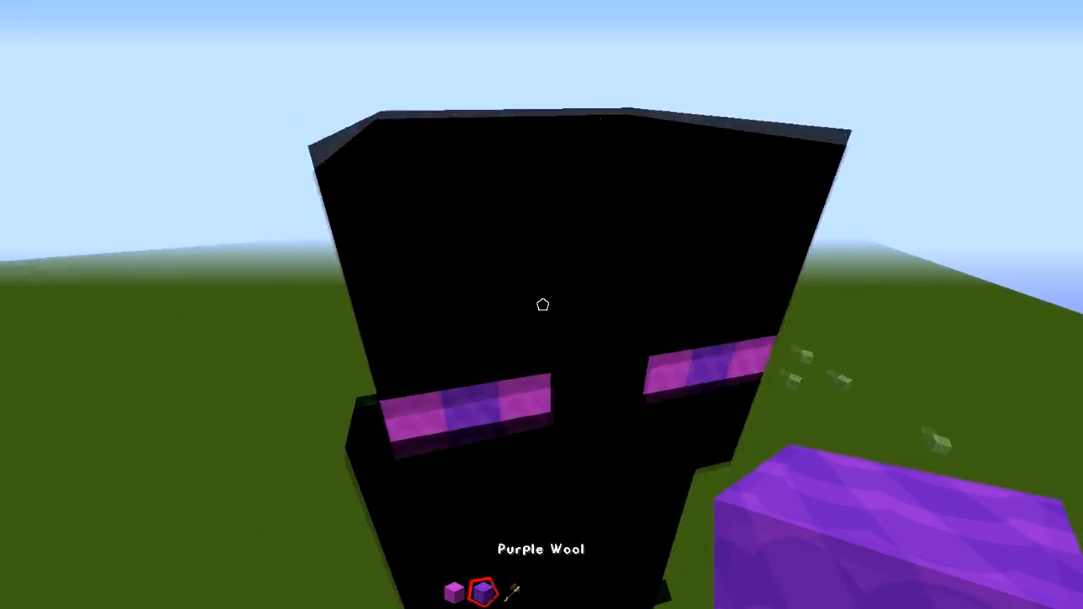
{"action": "mouse_move", "coordinate": [542, 304]}
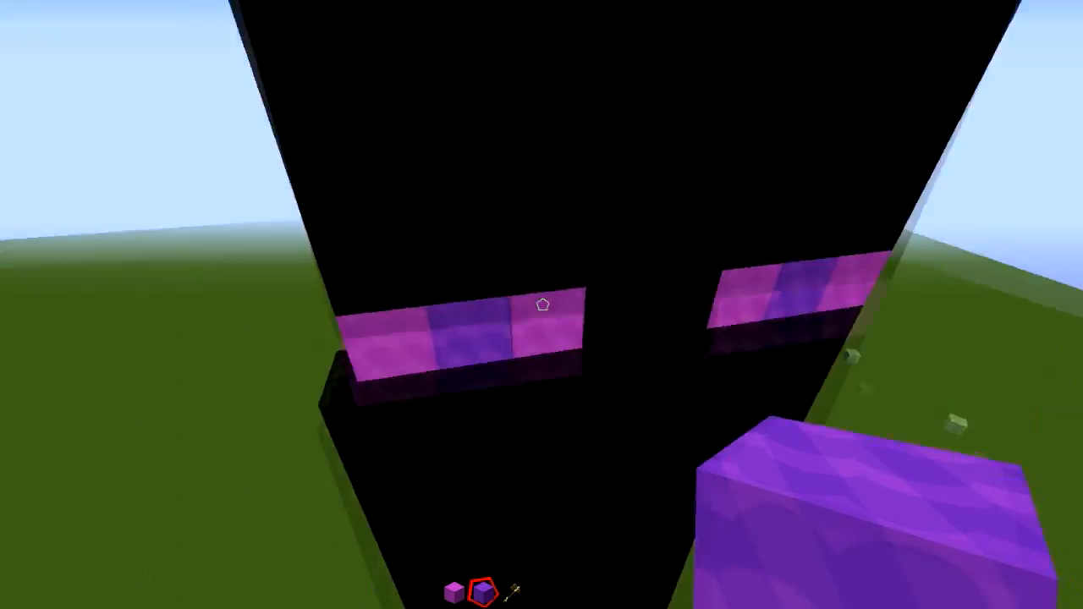
{"action": "mouse_move", "coordinate": [541, 304]}
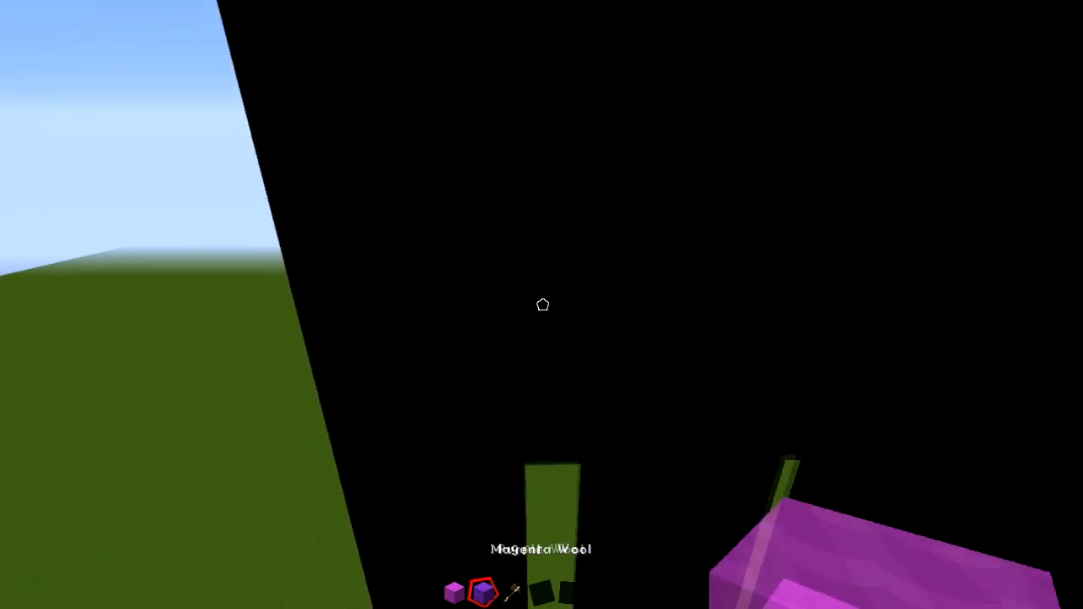
Pause the game, then resume to return to the world near the statue
{"action": "key", "text": "Escape"}
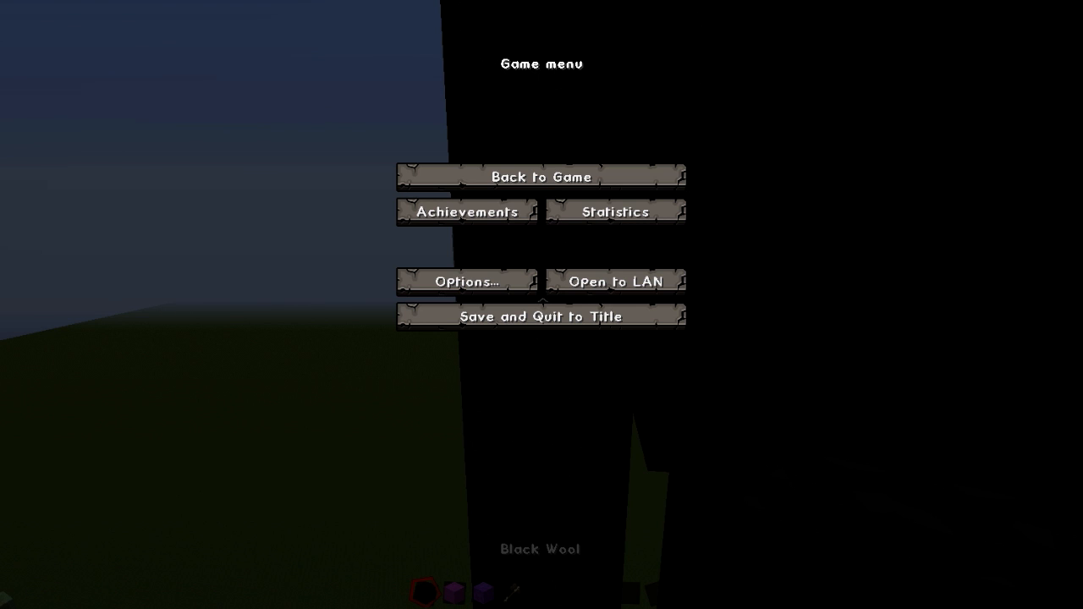
{"action": "left_click", "coordinate": [540, 175]}
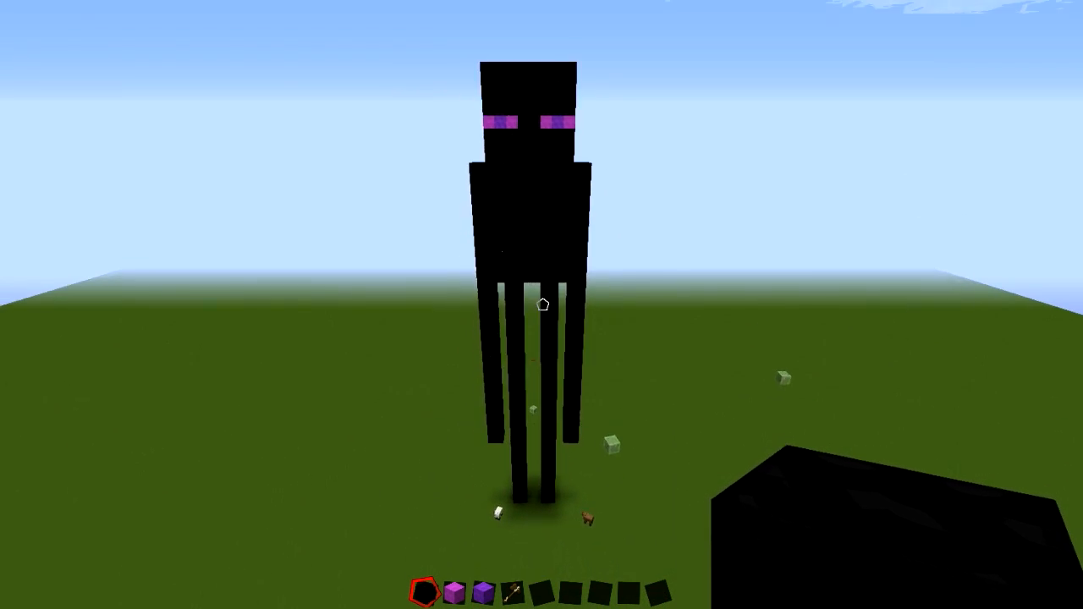
{"action": "mouse_move", "coordinate": [541, 304]}
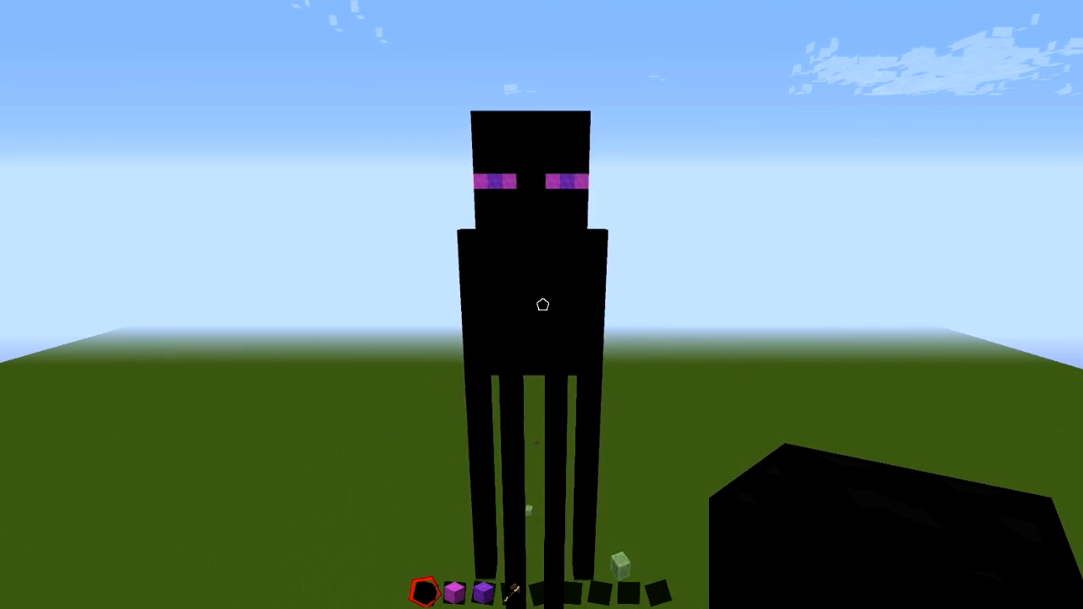